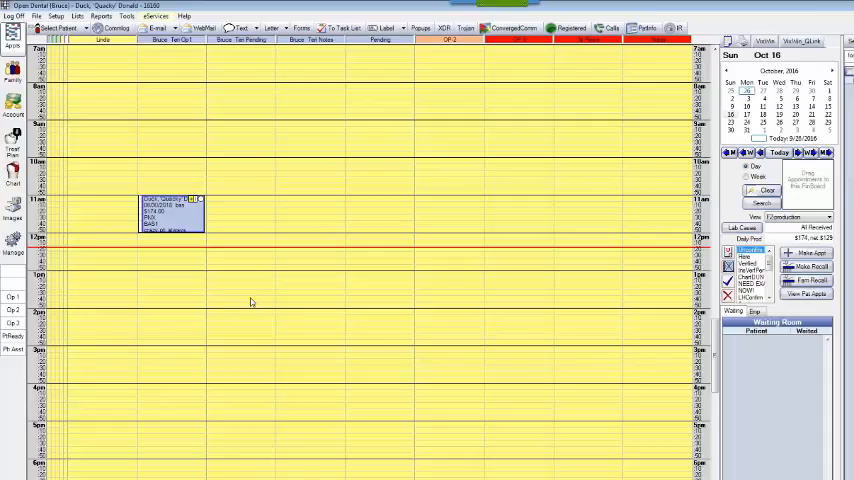
mouse_move(128, 170)
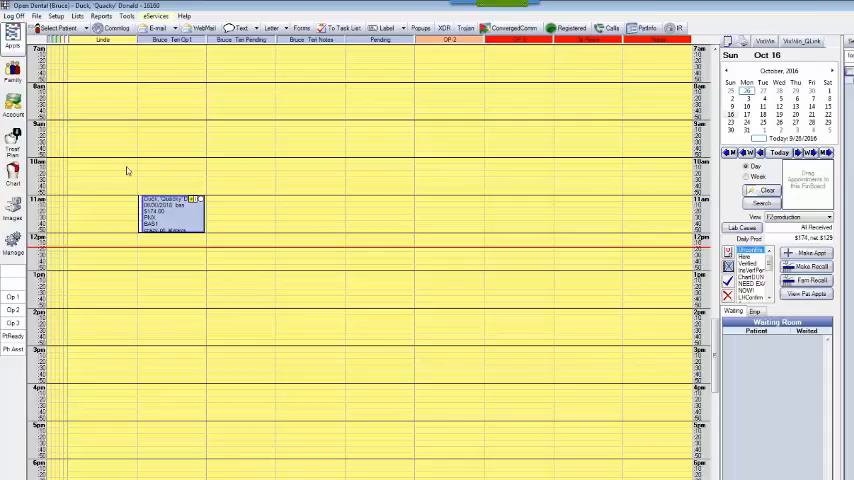
mouse_move(124, 184)
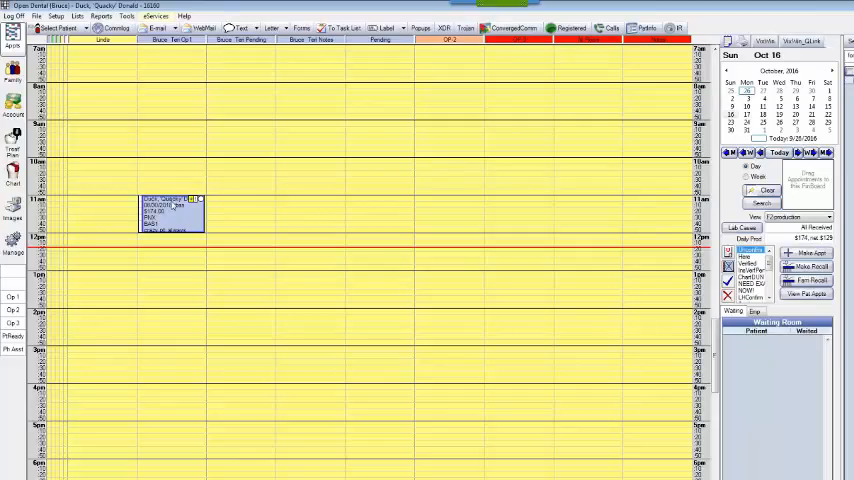
mouse_move(204, 120)
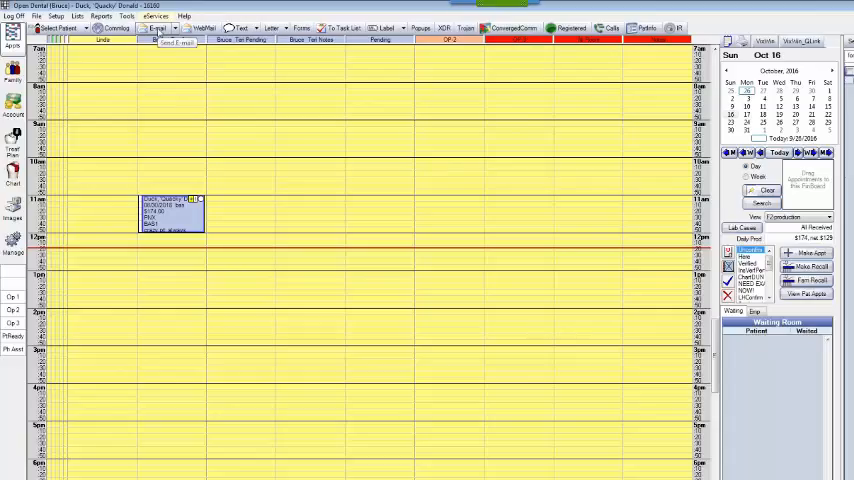
- Fill a new email from the BB Missed Appointment template and send it to the patient
left_click(152, 28)
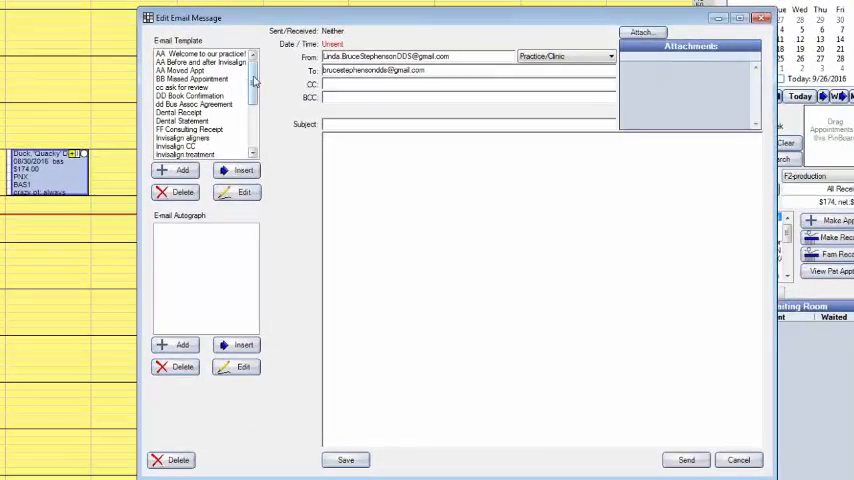
scroll("down", 3)
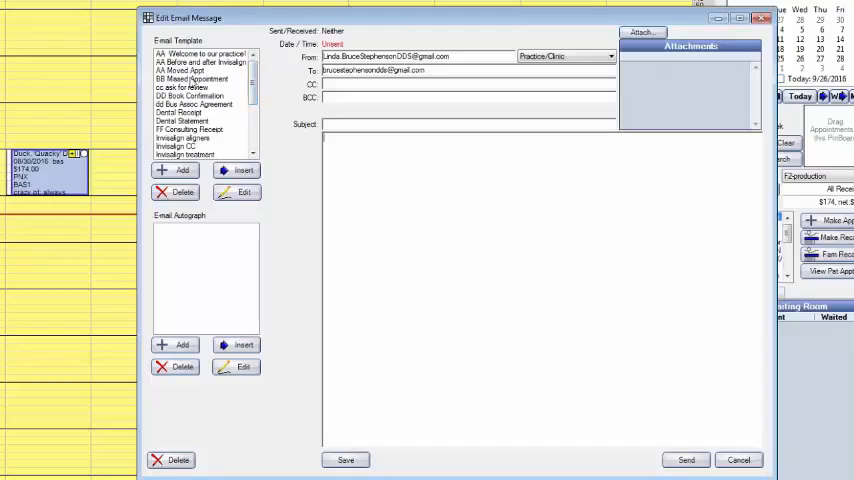
left_click(196, 78)
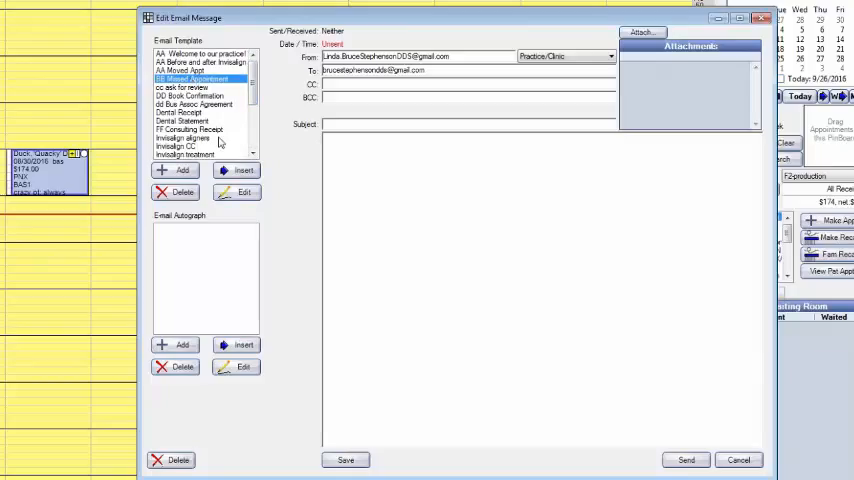
left_click(234, 170)
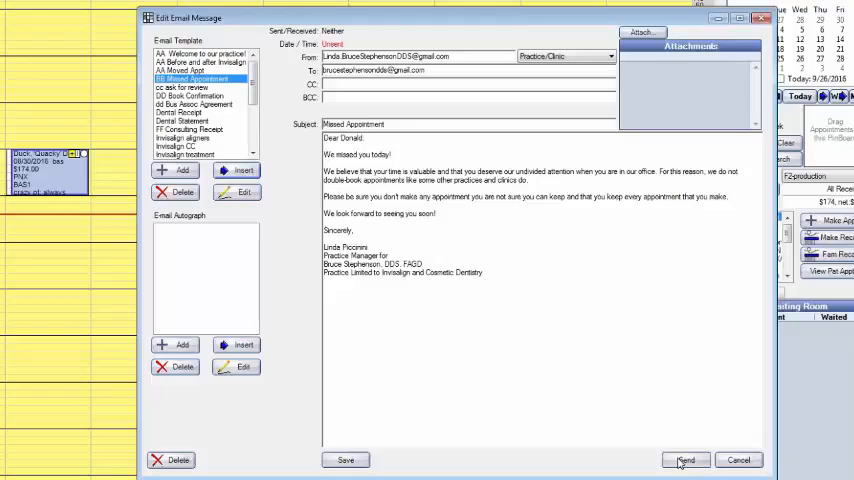
left_click(686, 460)
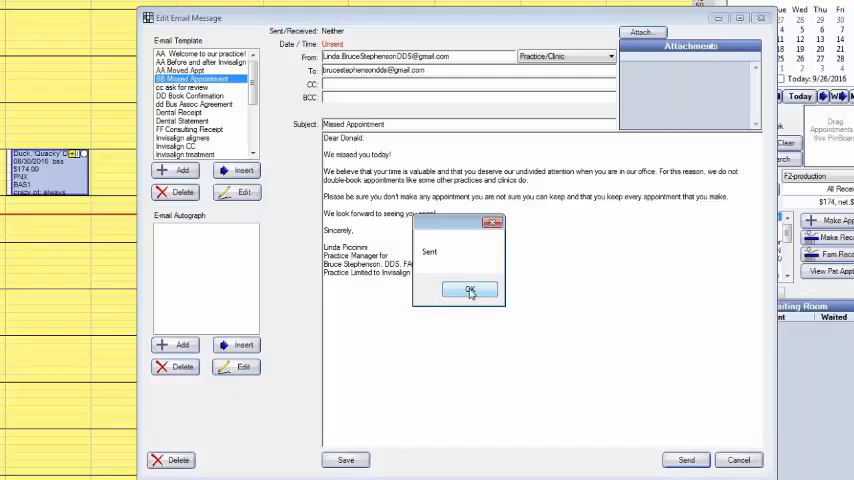
- Dismiss the Sent confirmation for the missed-appointment email
left_click(470, 292)
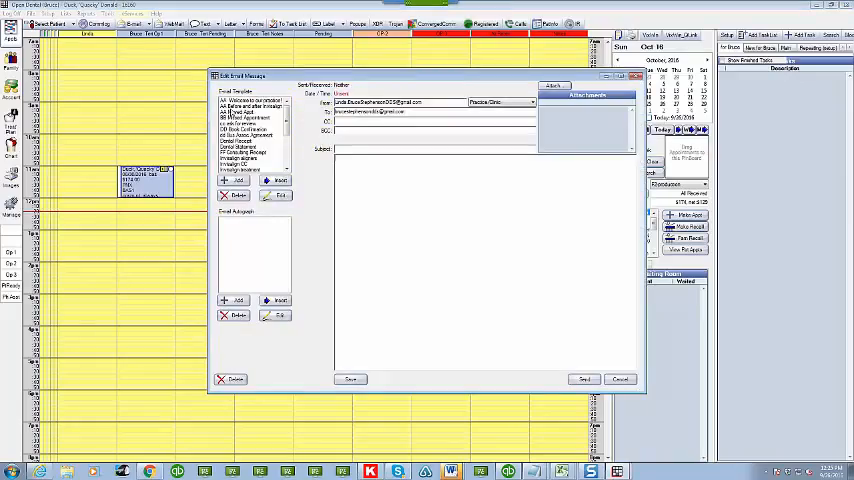
- Fill the email from the AA Moved Appt template, send it and dismiss the Sent notice
left_click(250, 118)
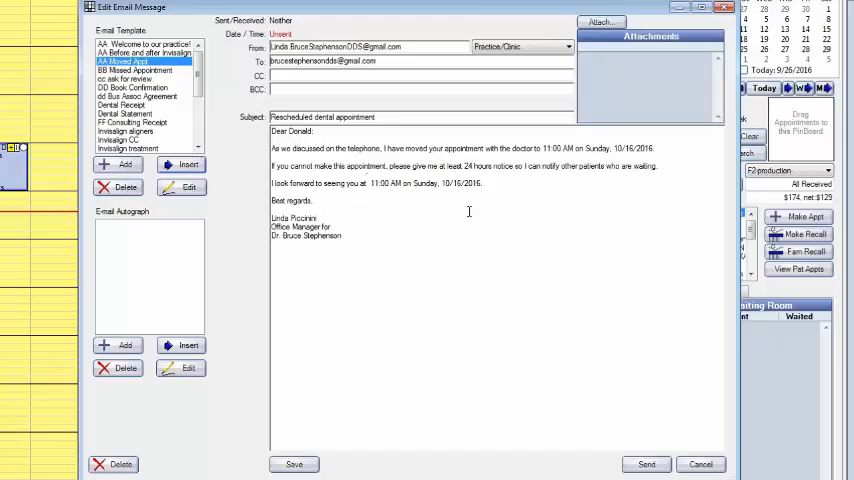
mouse_move(492, 214)
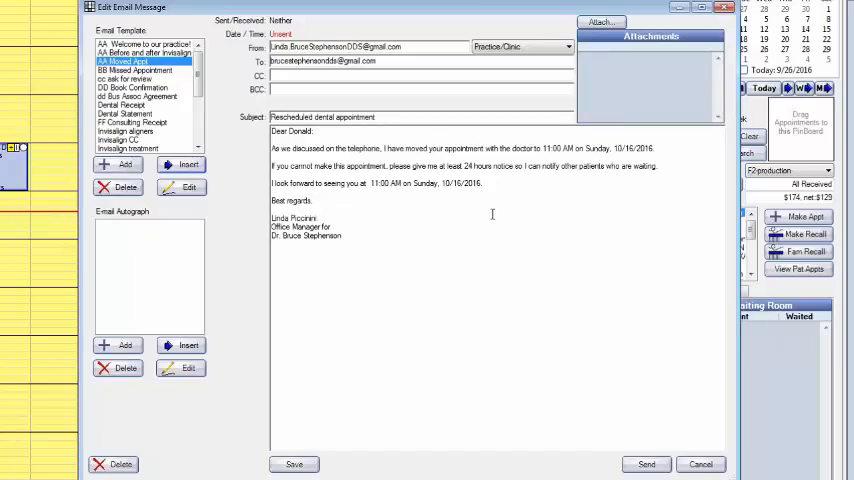
mouse_move(470, 208)
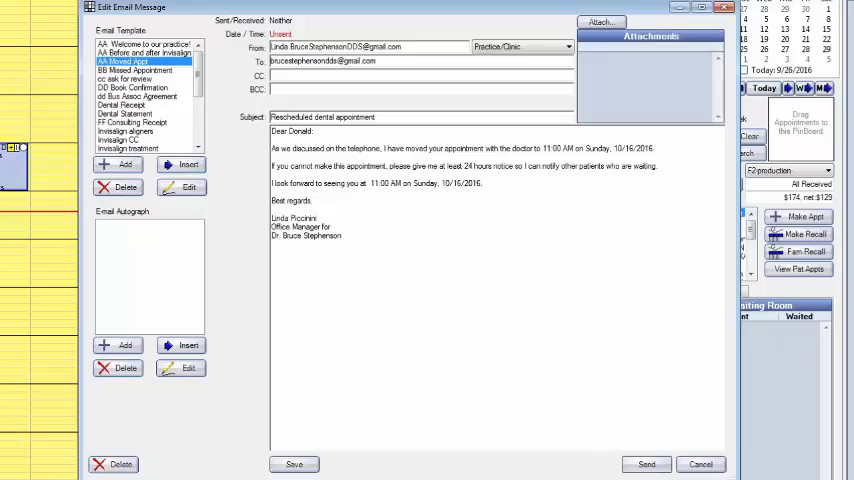
left_click(652, 464)
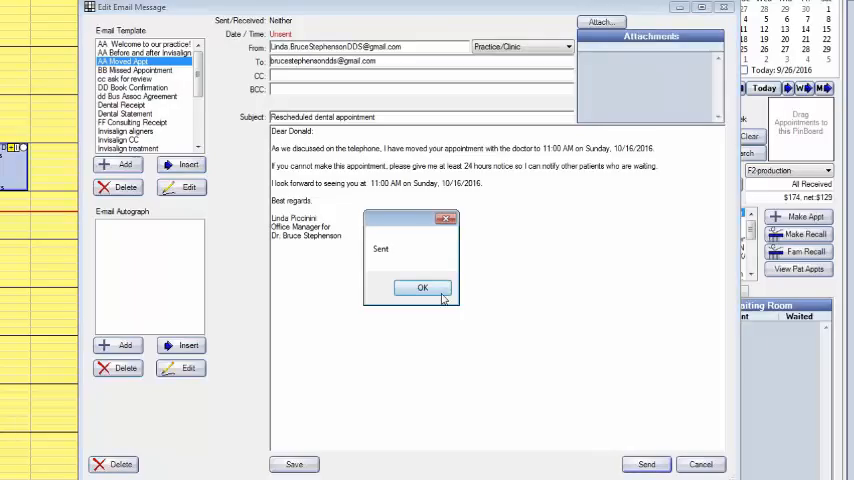
left_click(422, 288)
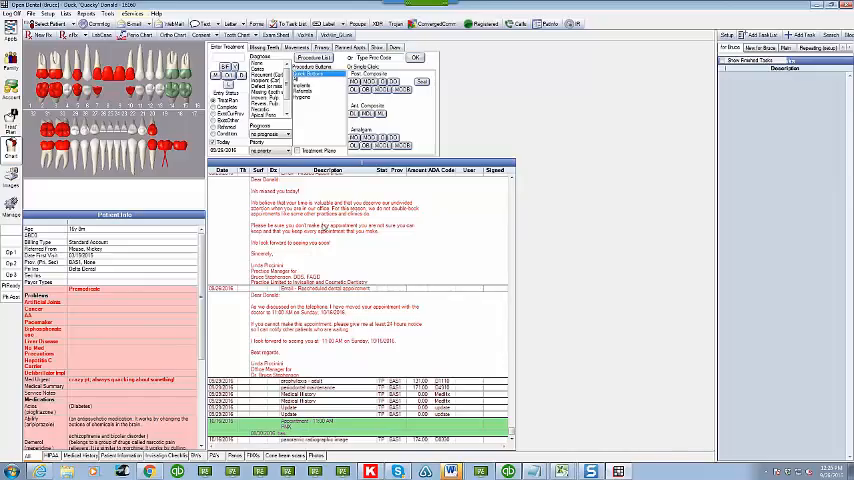
mouse_move(318, 296)
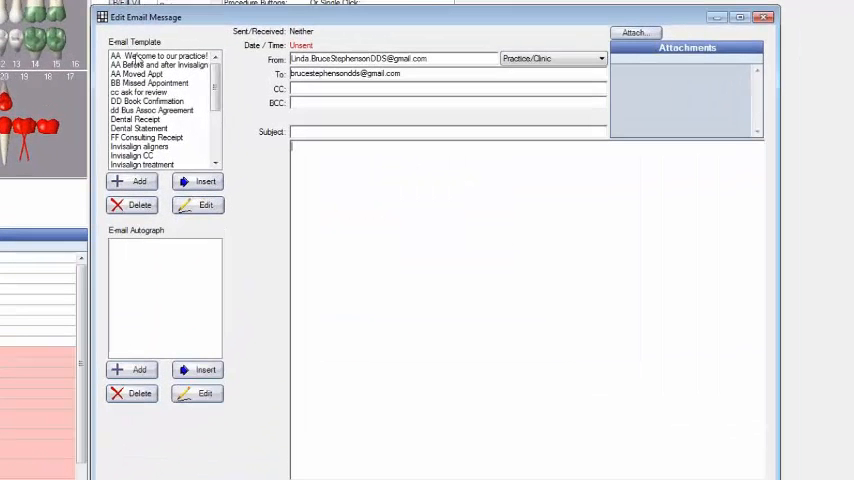
- Load the AA Welcome to our practice template with its Patient Registration and Medical History PDFs attached
left_click(156, 52)
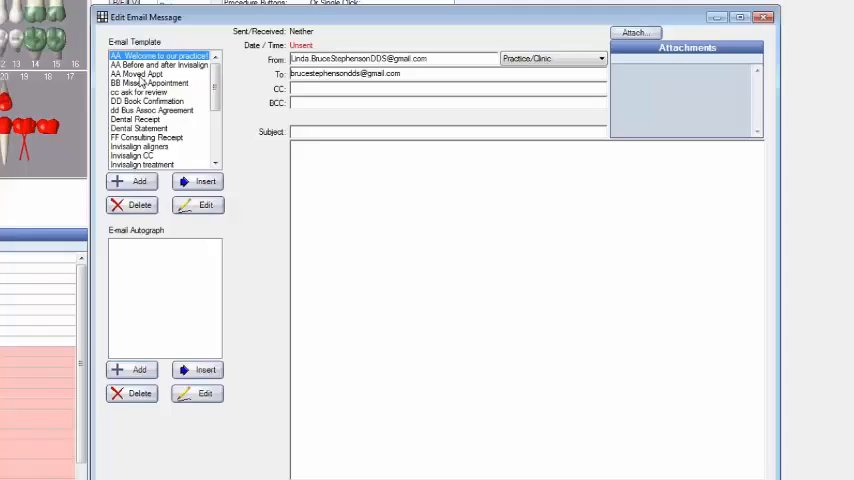
left_click(206, 180)
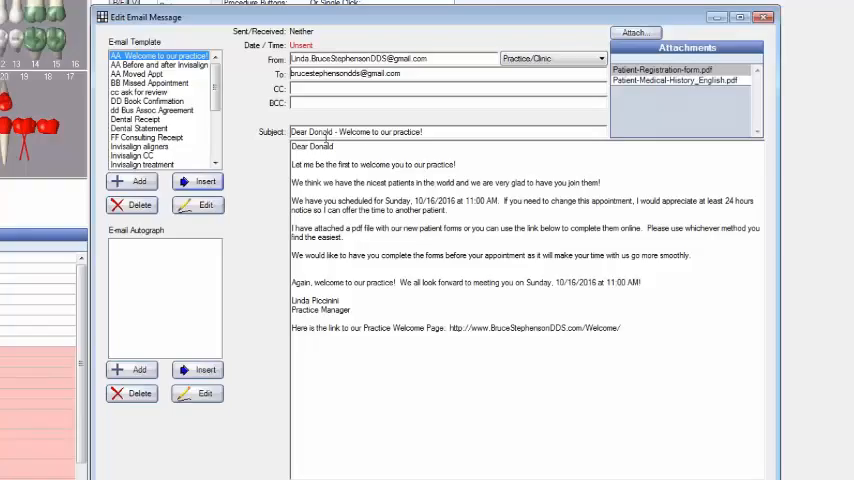
mouse_move(376, 246)
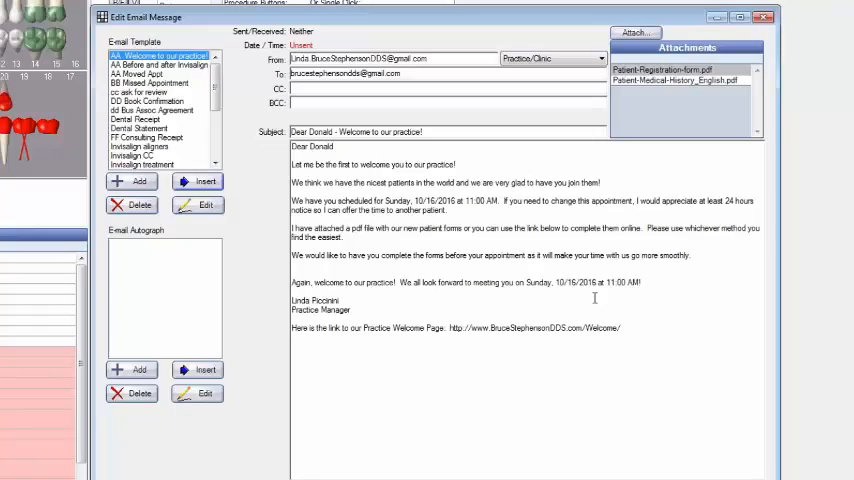
mouse_move(656, 304)
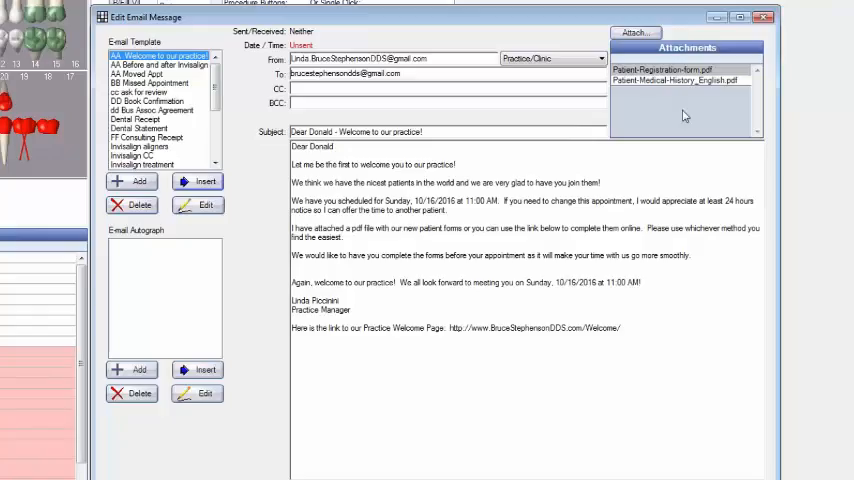
left_click(662, 68)
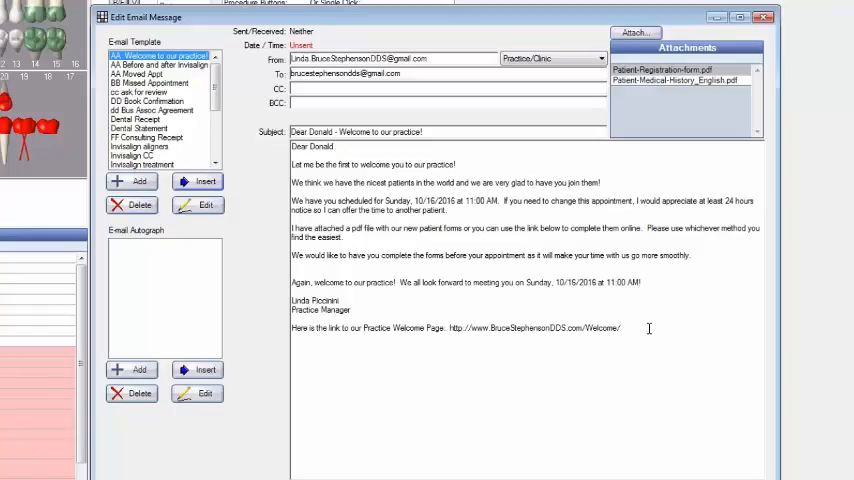
mouse_move(604, 280)
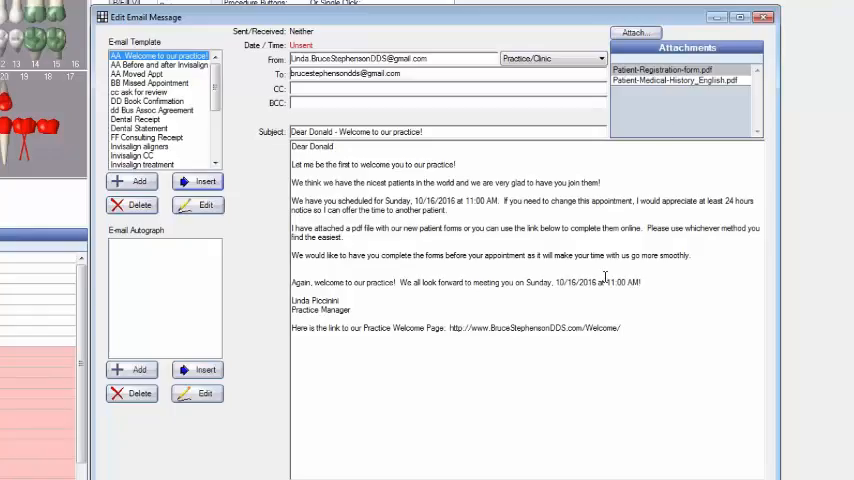
mouse_move(582, 300)
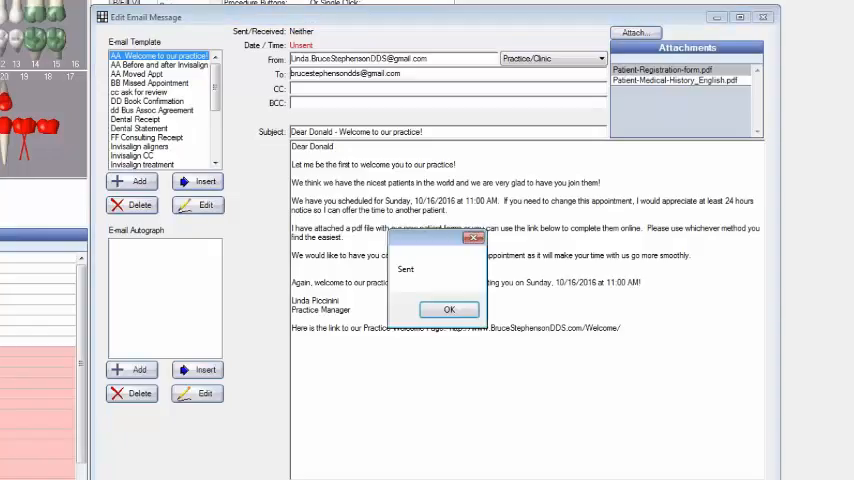
- Dismiss the Sent confirmation for the welcome email with its two form attachments
left_click(448, 308)
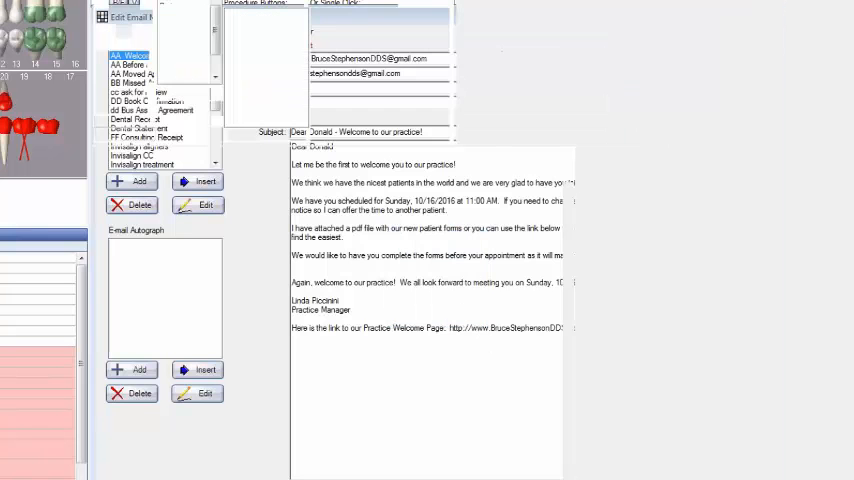